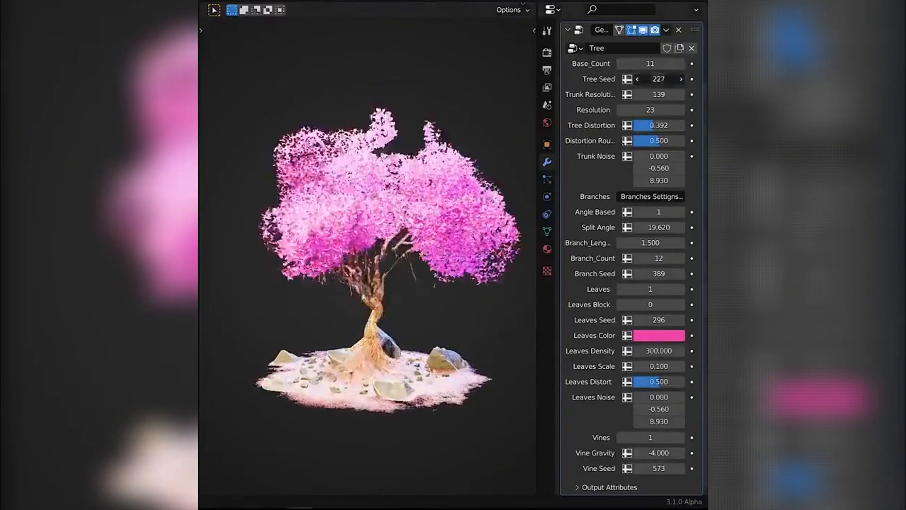
# Reroll the tree seed twice, adjust the split angle and add one branch with leaves toggled off then on.
pyautogui.click(680, 79)
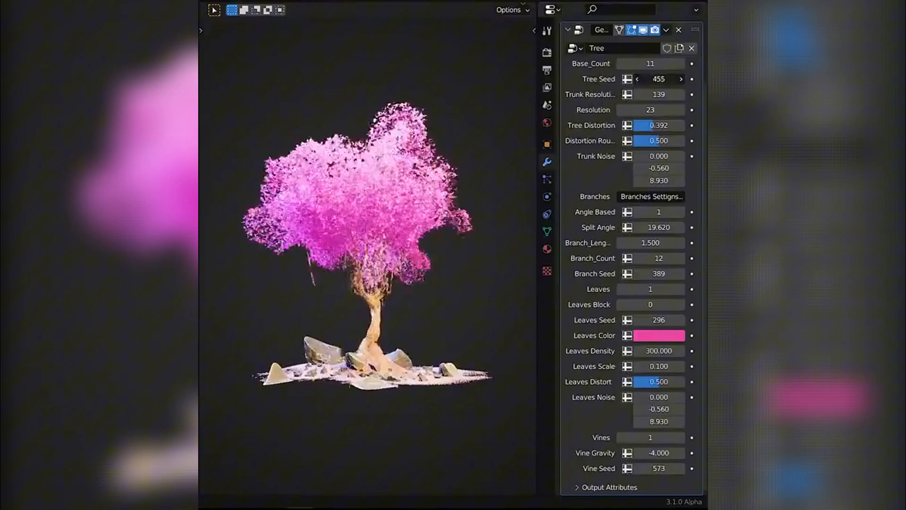
pyautogui.click(681, 79)
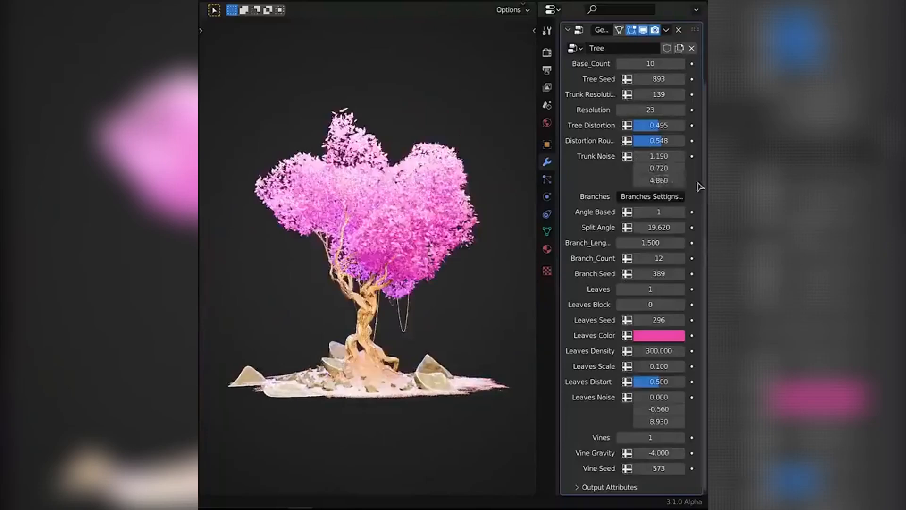
pyautogui.click(649, 289)
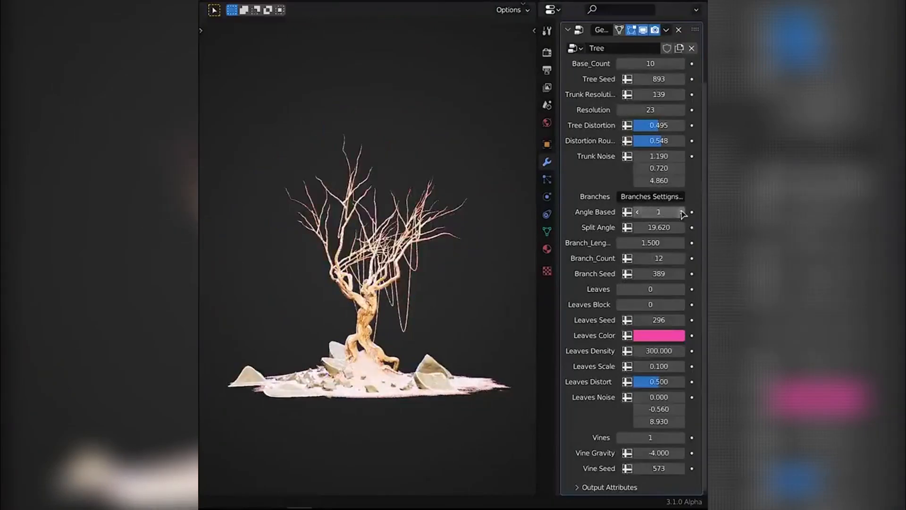
pyautogui.click(680, 227)
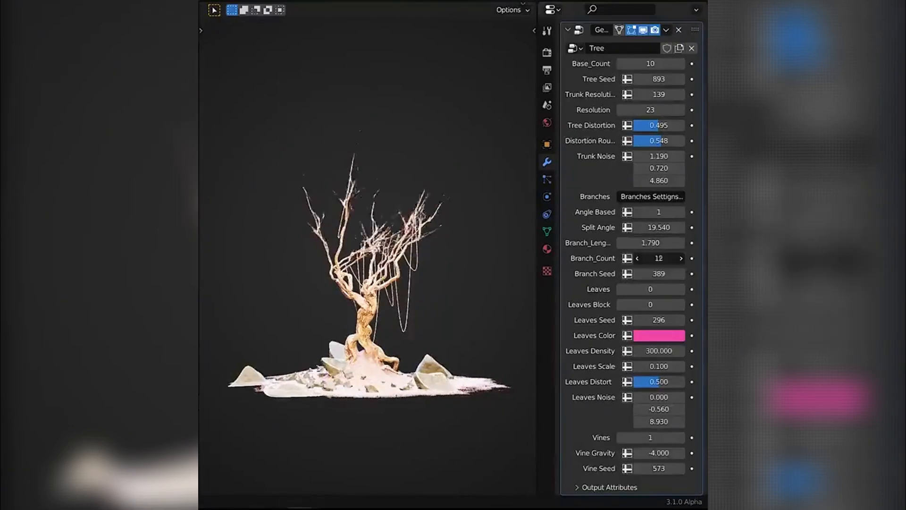
pyautogui.click(681, 258)
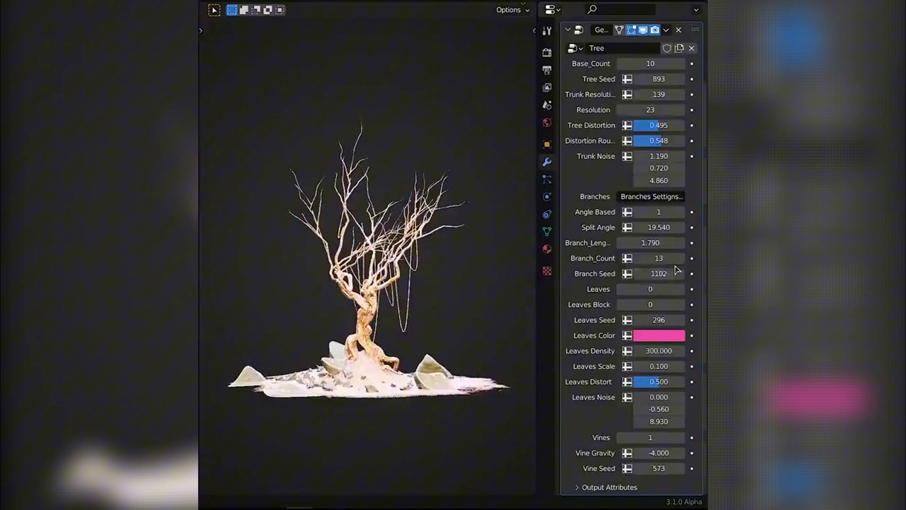
pyautogui.click(651, 288)
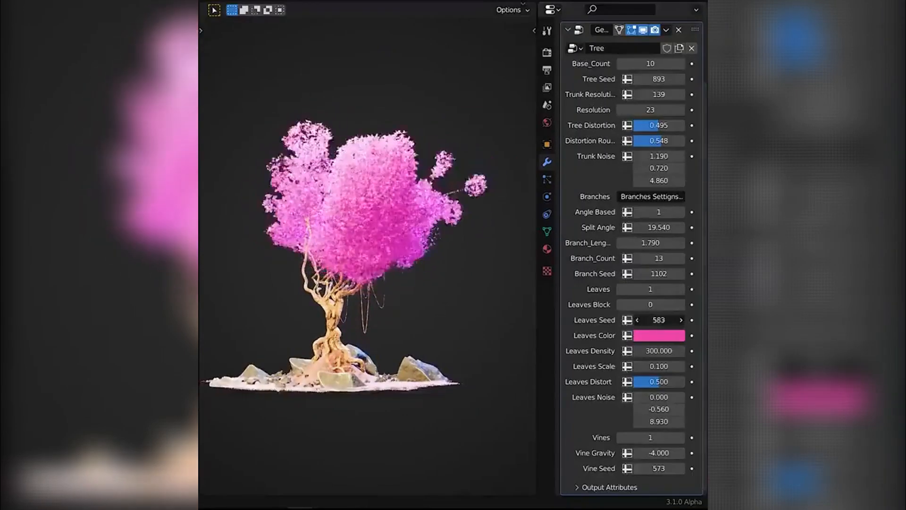
# Set leaves density 500, blue leaf colour, distortion 1, and reroll the vine seed.
pyautogui.doubleClick(649, 351)
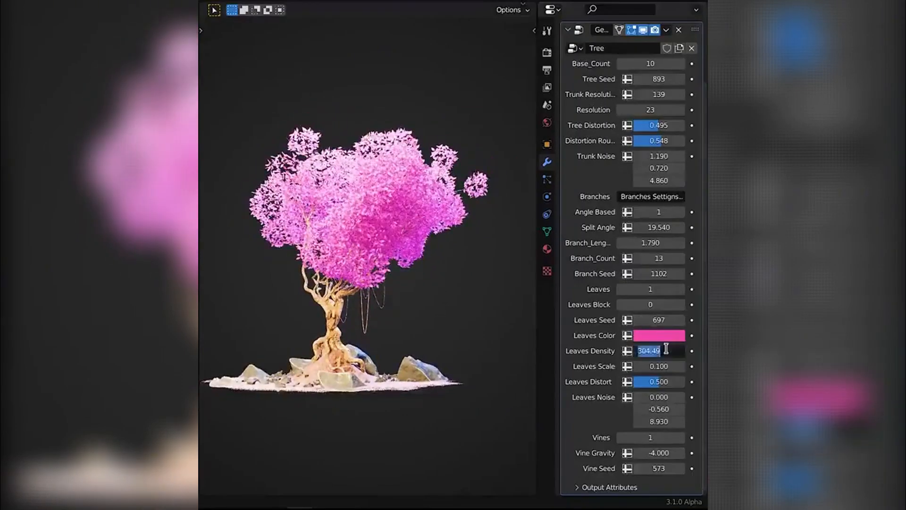
pyautogui.click(658, 335)
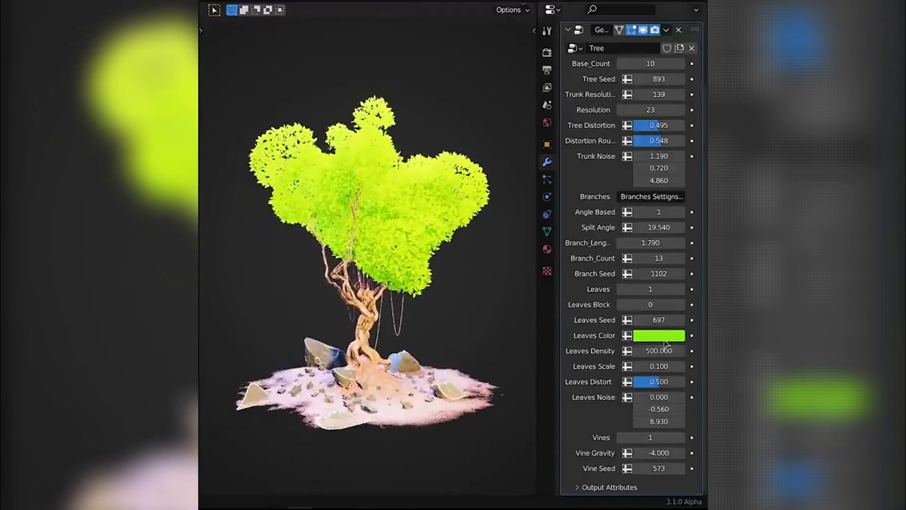
pyautogui.click(659, 335)
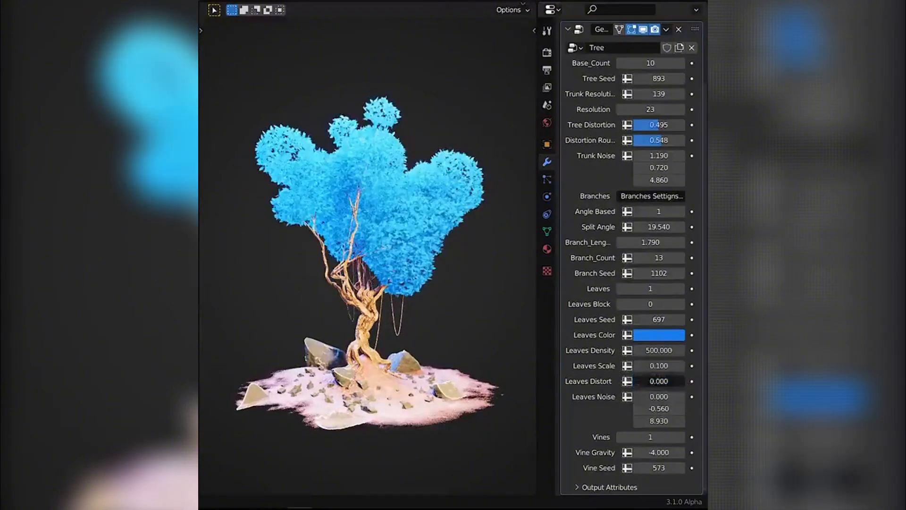
pyautogui.click(658, 380)
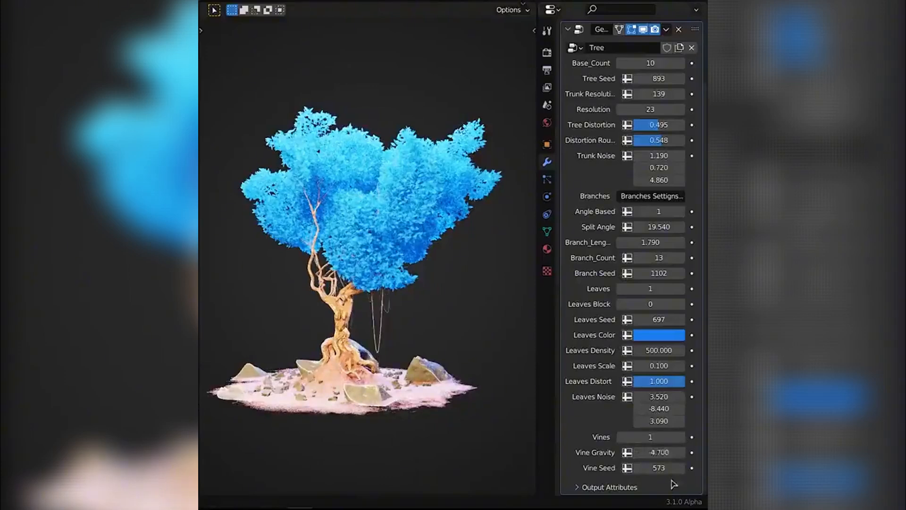
pyautogui.click(658, 467)
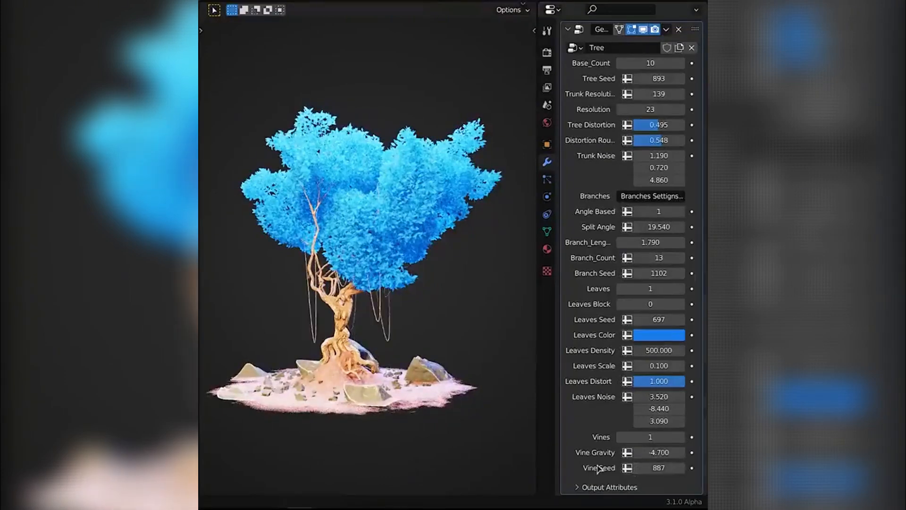
pyautogui.click(658, 78)
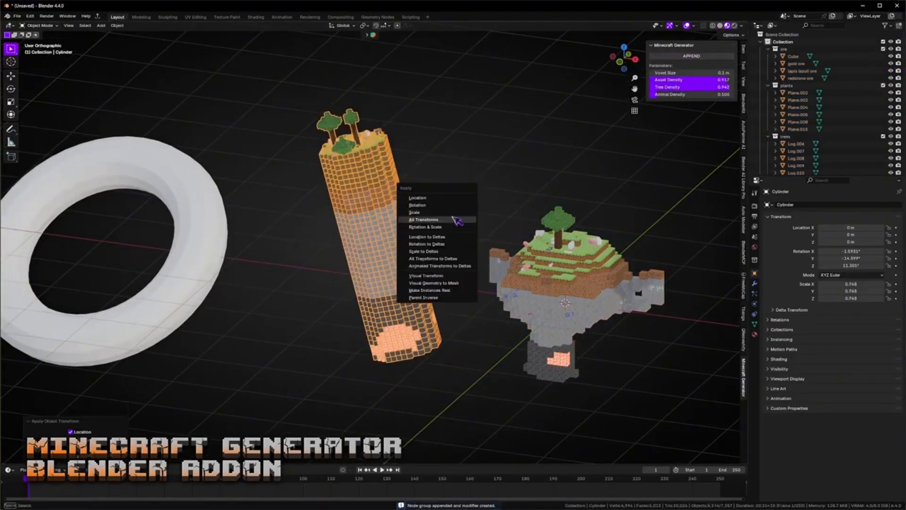
# Apply all transforms to the cylinder before converting it to Minecraft blocks.
pyautogui.click(424, 219)
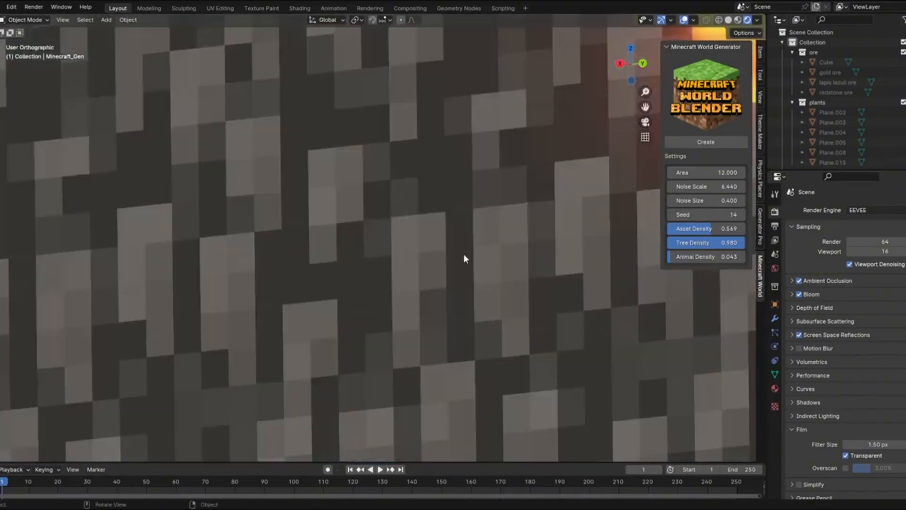
# Create the forested Minecraft-style block world from the generator panel.
pyautogui.click(705, 142)
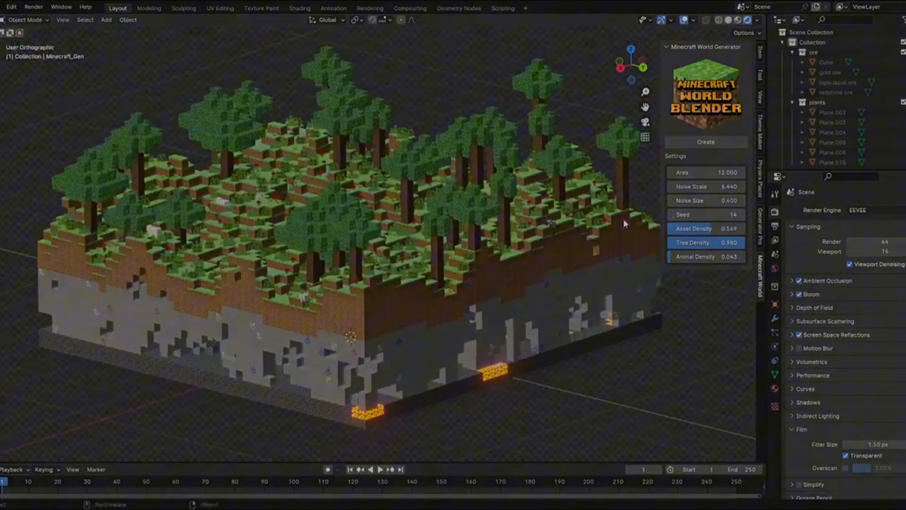
pyautogui.click(705, 141)
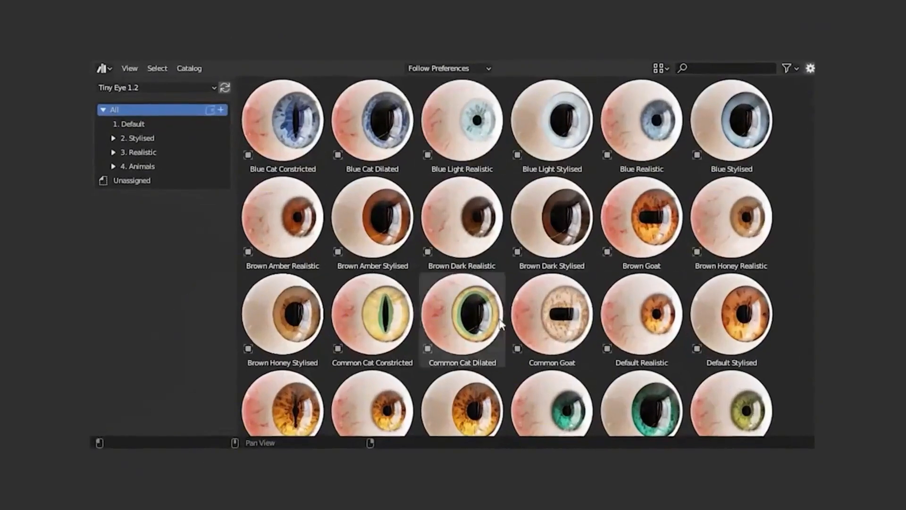
# Add a Tiny Eye eyeball asset to the scene and show its Tiny Iris node.
pyautogui.scroll(-3)
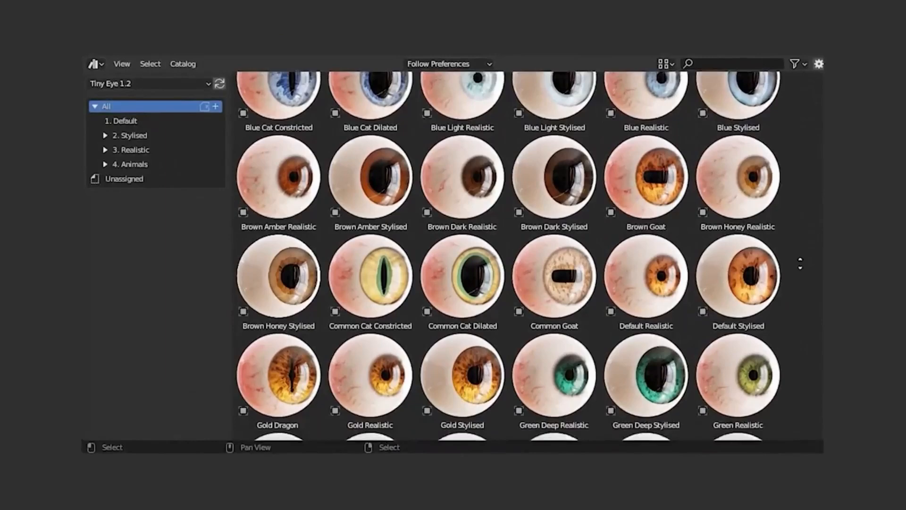
pyautogui.scroll(-3)
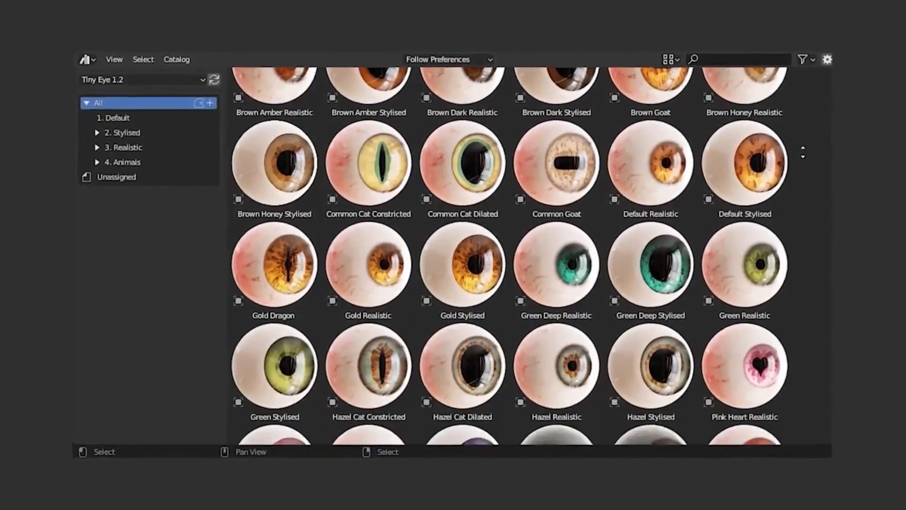
pyautogui.scroll(-3)
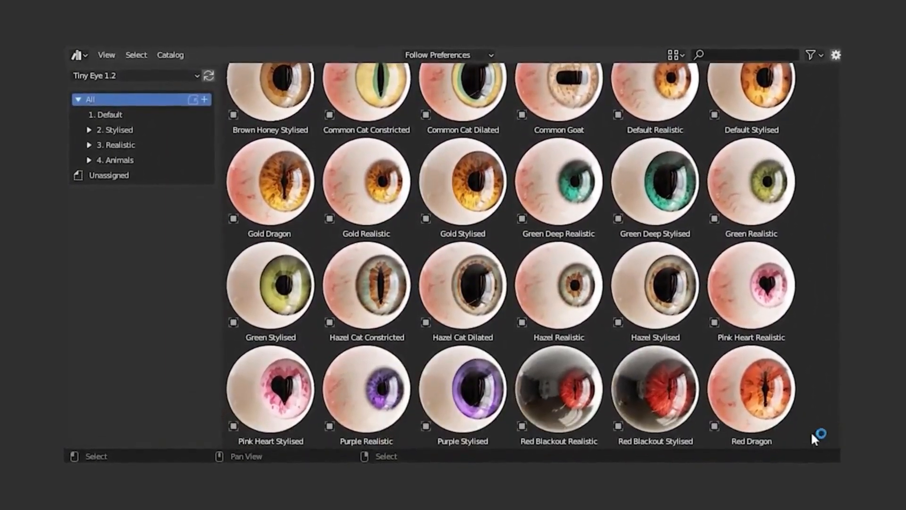
pyautogui.doubleClick(750, 389)
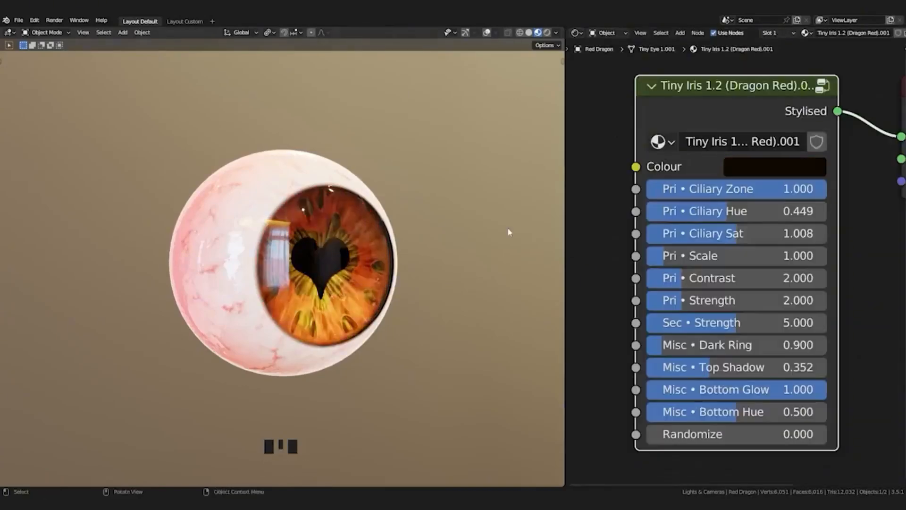
pyautogui.click(267, 445)
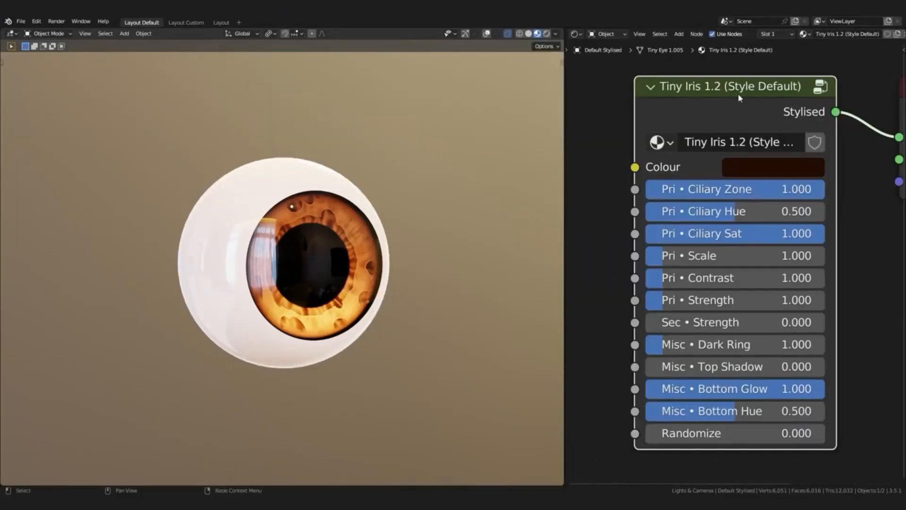
# Set the Tiny Iris bottom hue to 0.723, turning the lower iris green.
pyautogui.click(772, 166)
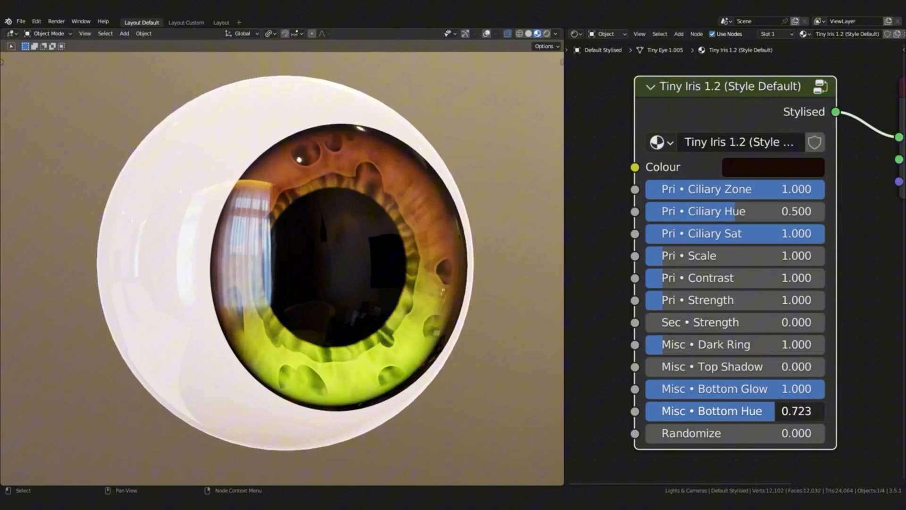
pyautogui.click(773, 167)
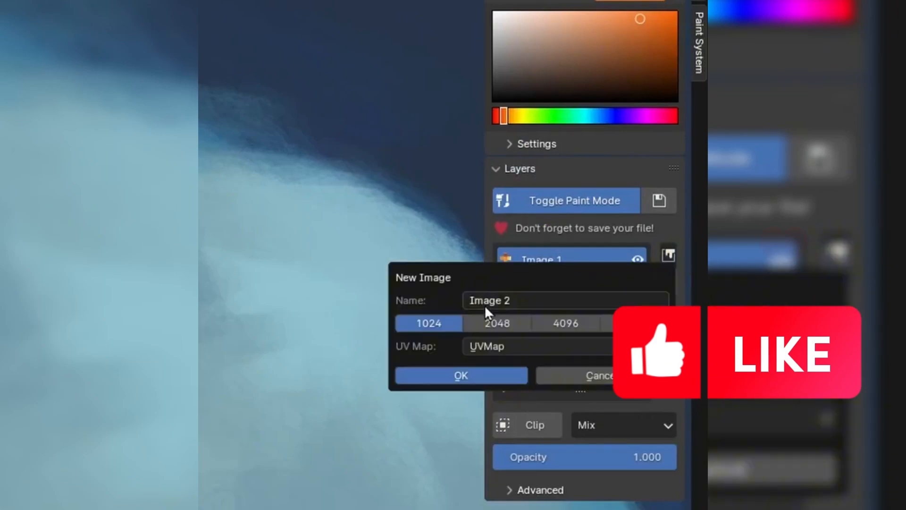
# Confirm the New Image dialog to create the second image layer.
pyautogui.click(461, 374)
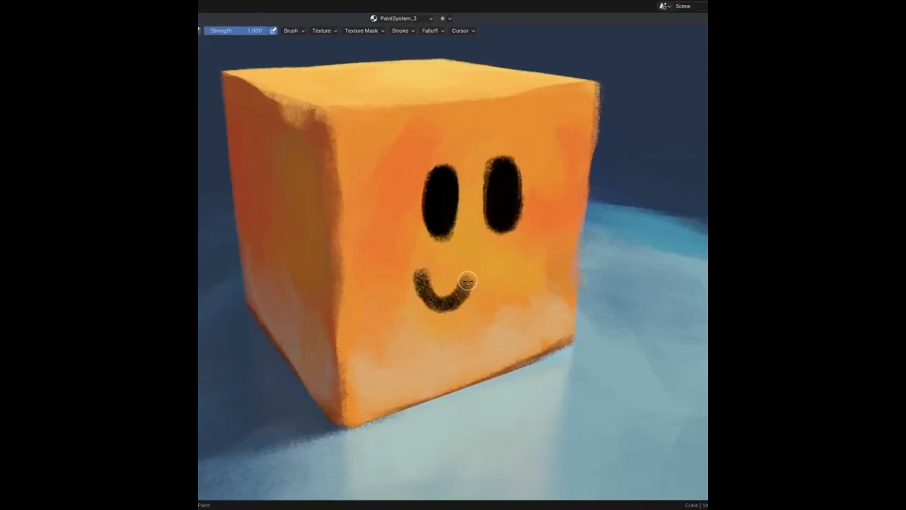
# Name the new paint group 'Shadow Fixer' with Setup Material kept on.
pyautogui.scroll(-3)
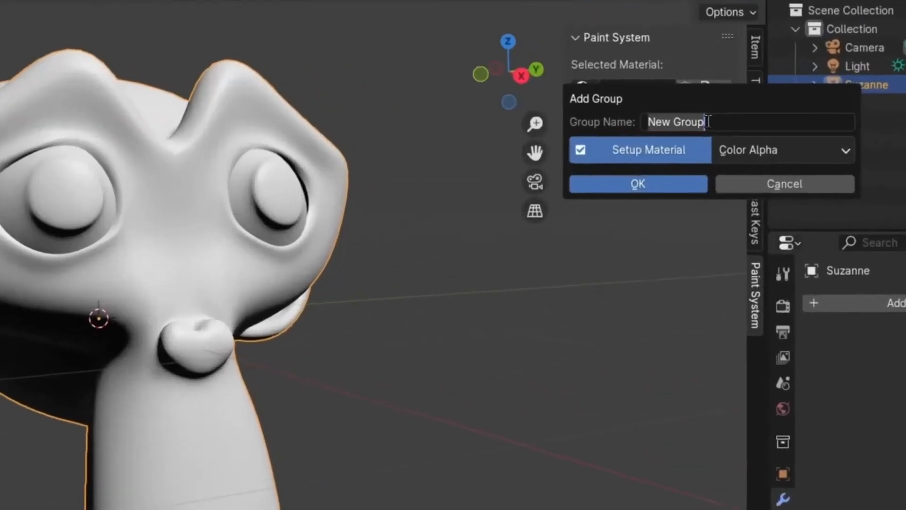
pyautogui.write('Shadow Fixer')
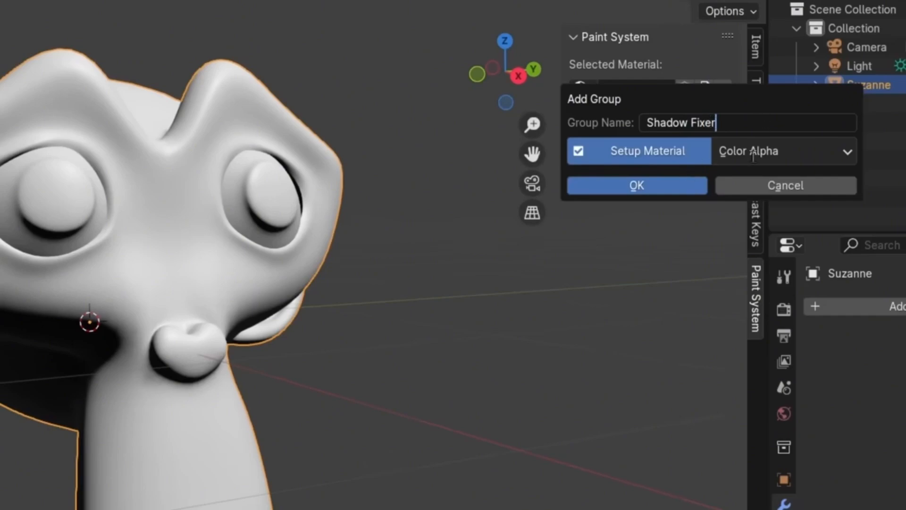